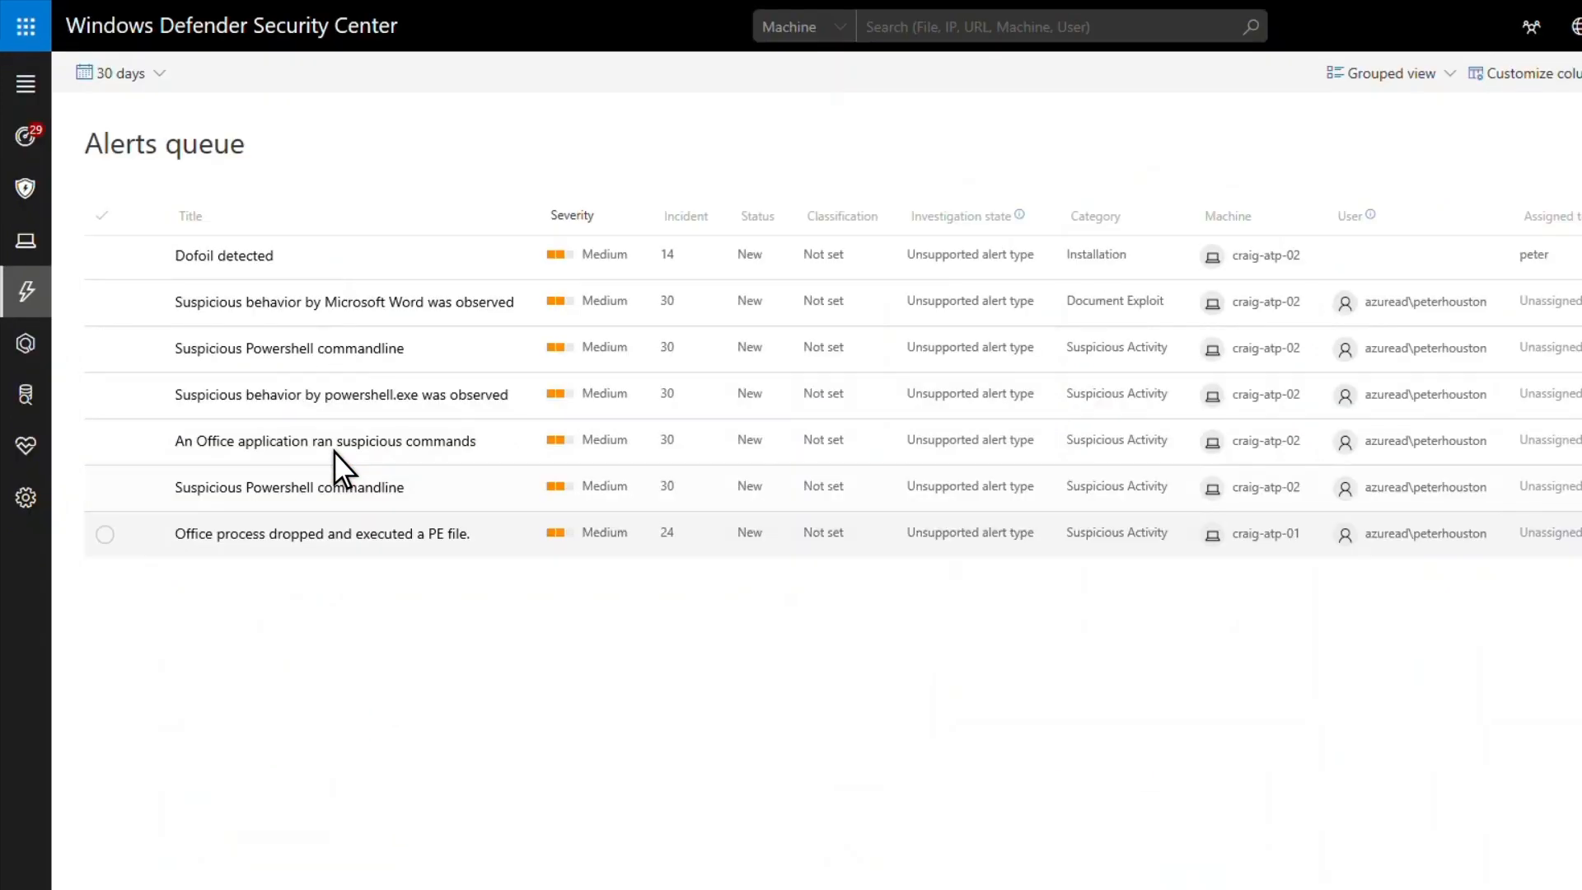
mouse_move(382, 557)
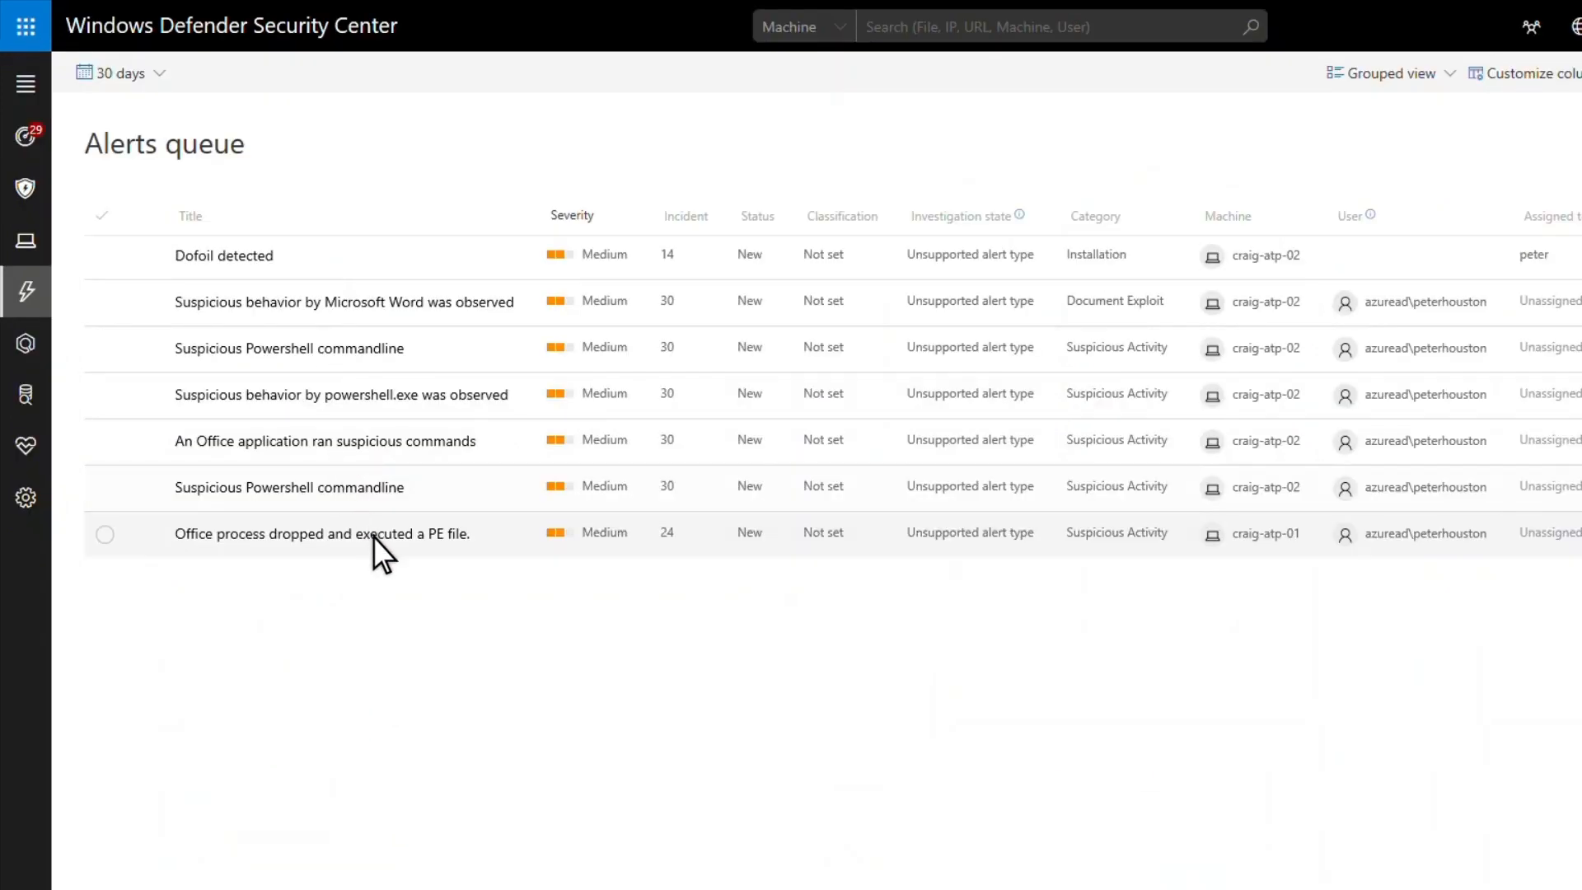
- Open the 'Office process dropped and executed a PE file' alert and scroll to its process tree
click(320, 533)
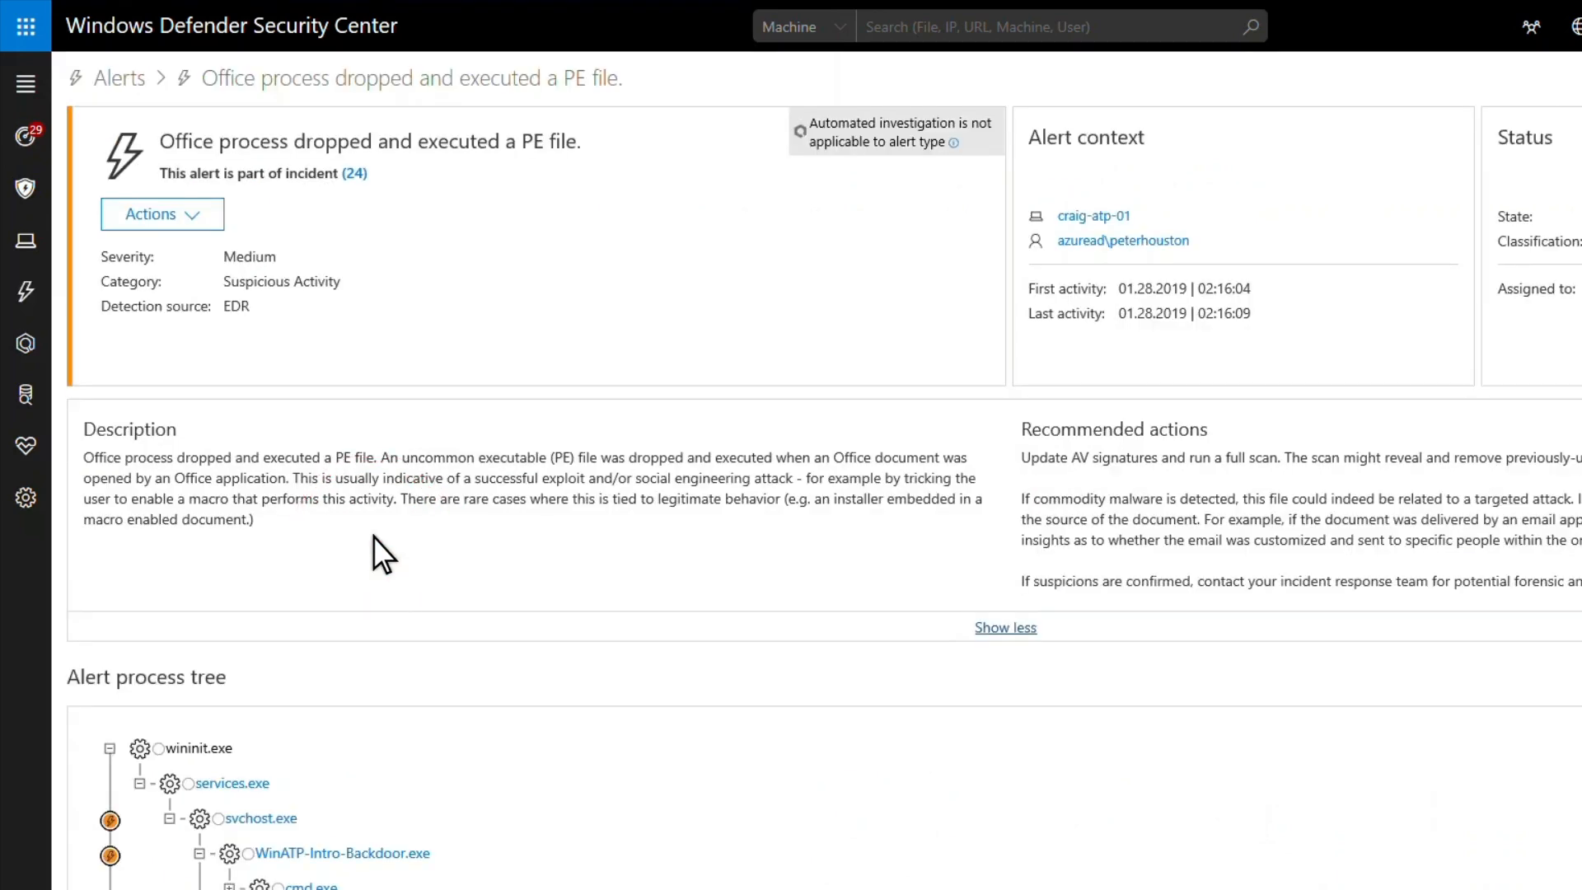
scroll(down, 3)
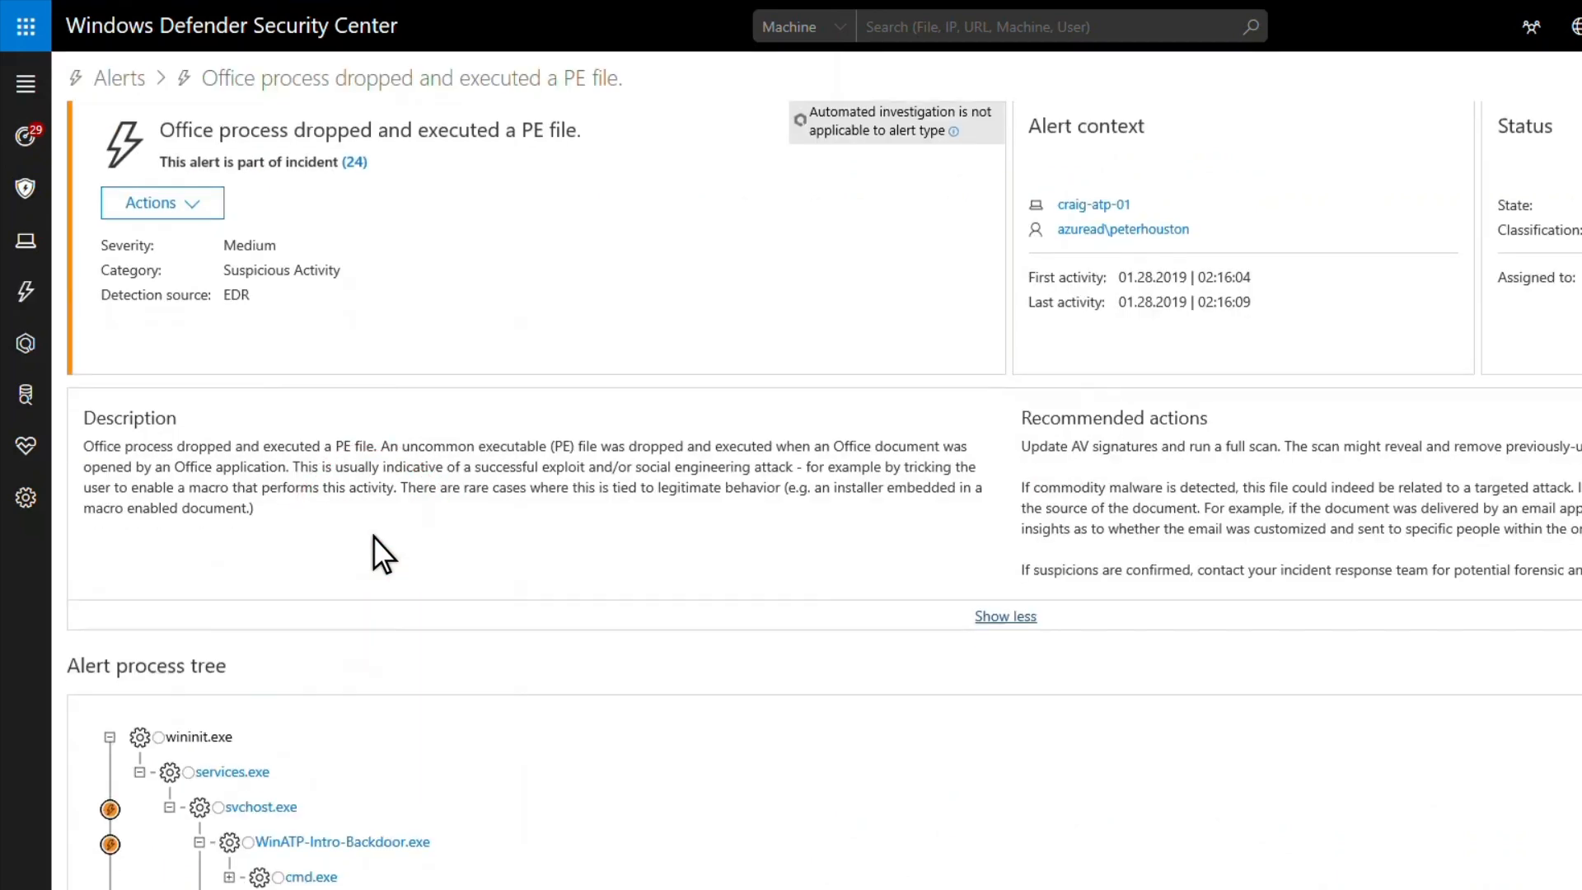
scroll(down, 3)
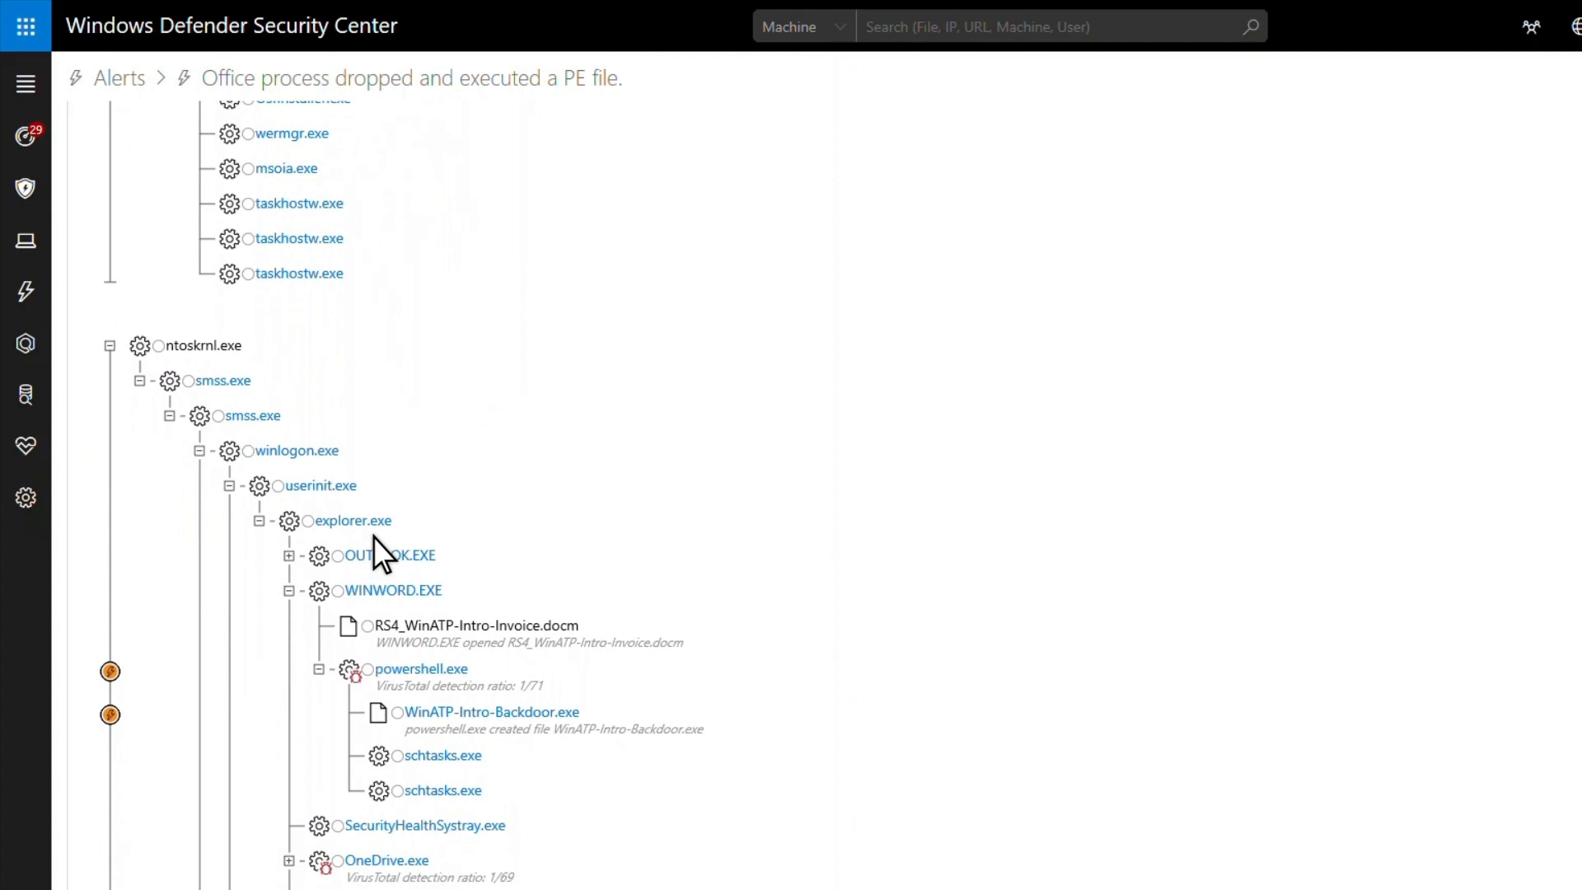
mouse_move(485, 711)
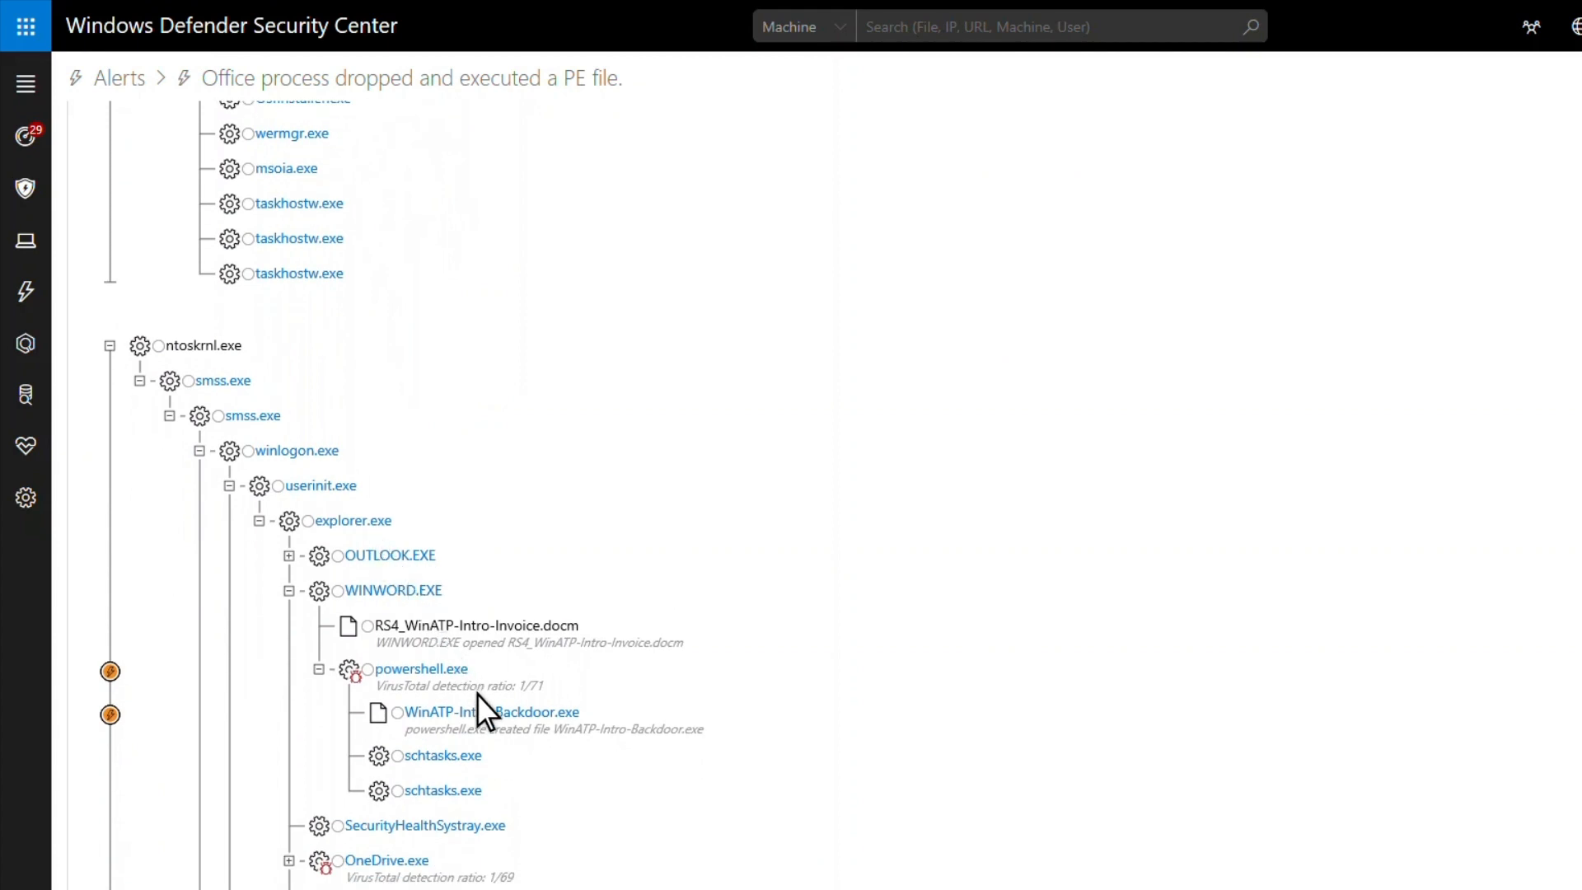
- Open the WinATP-Intro-Backdoor.exe file page and submit it for deep analysis
click(490, 711)
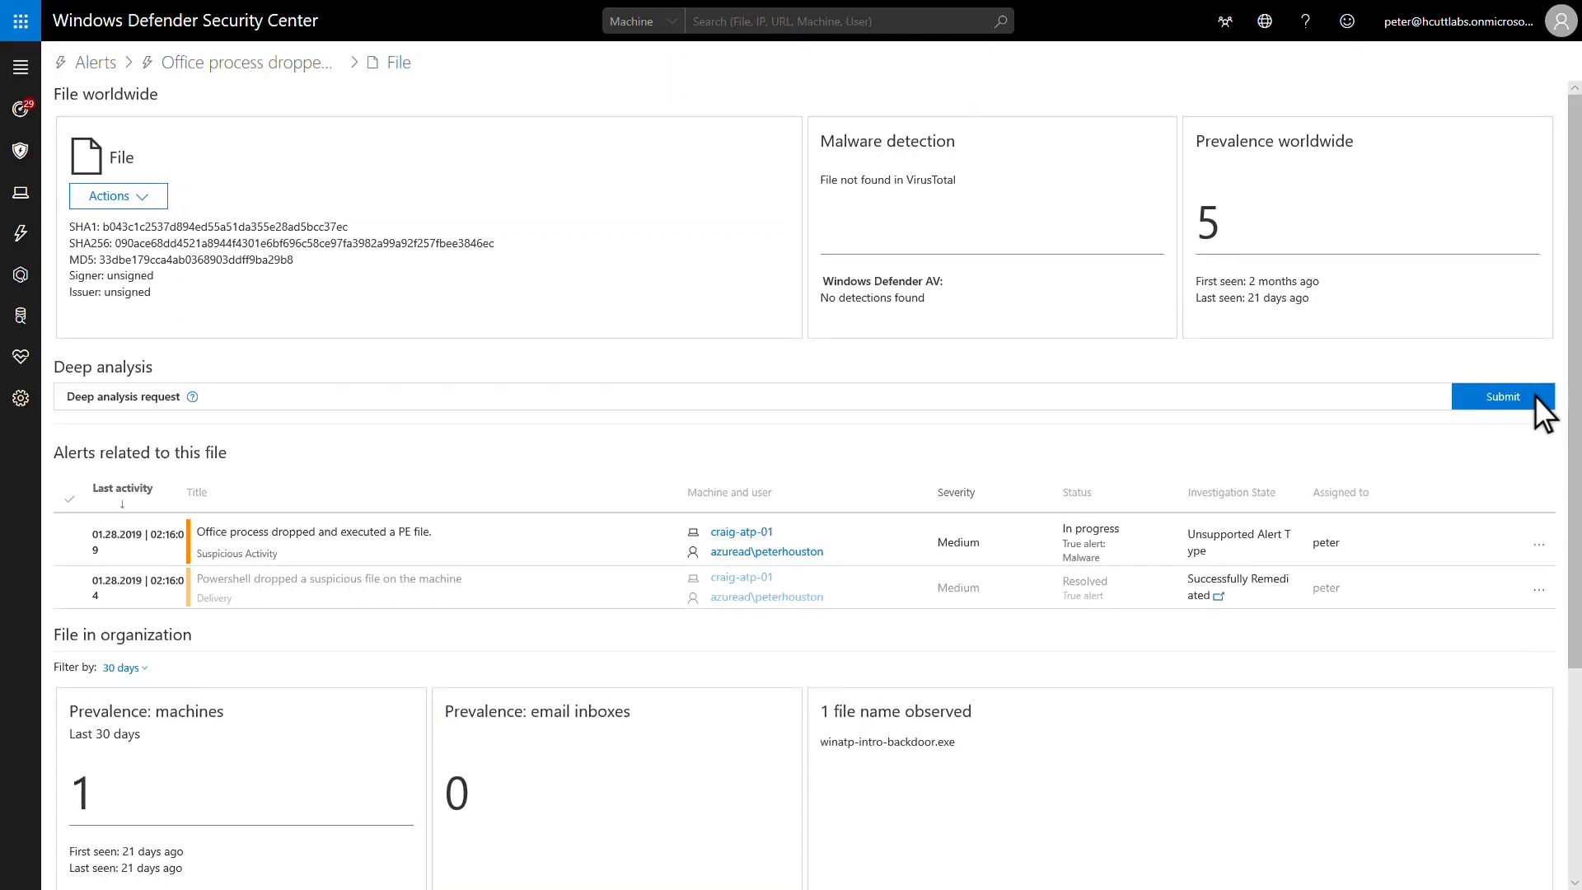
click(1502, 395)
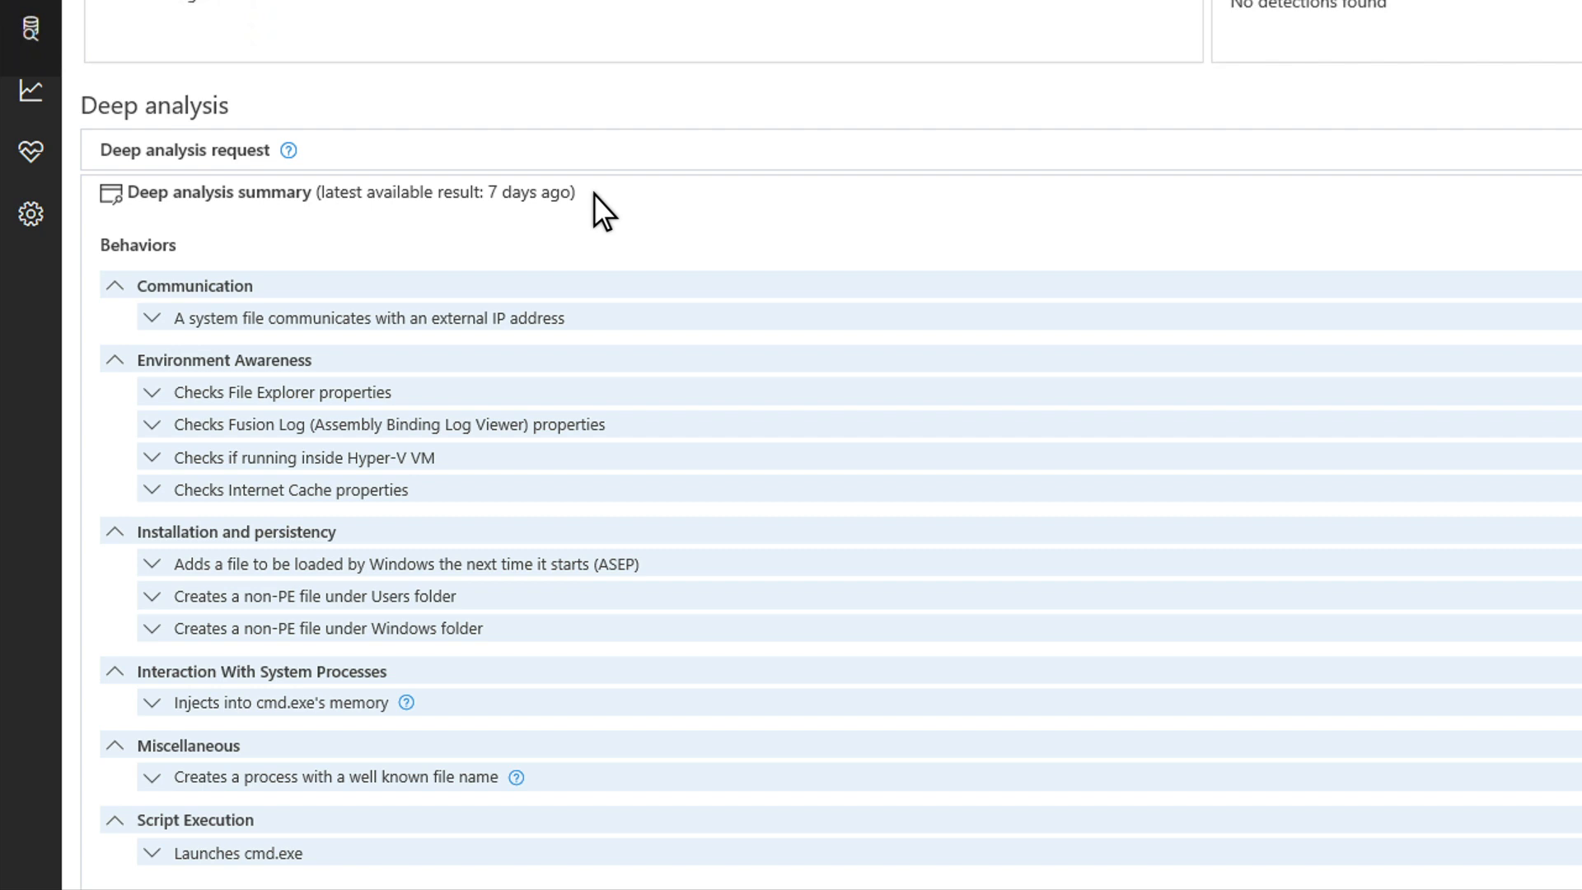
mouse_move(571, 266)
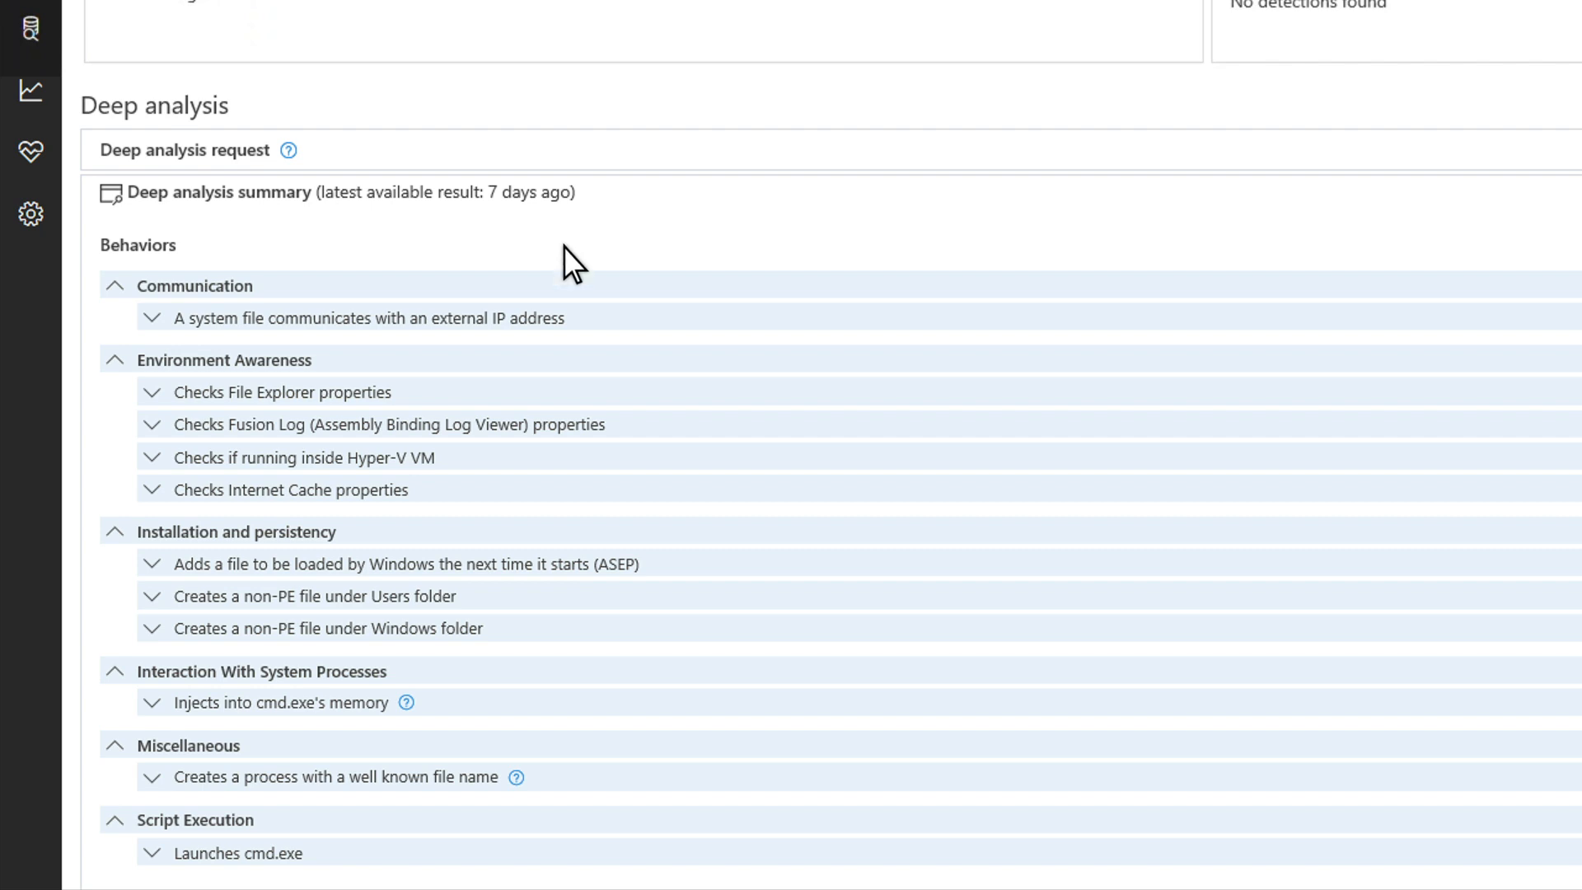
mouse_move(166, 578)
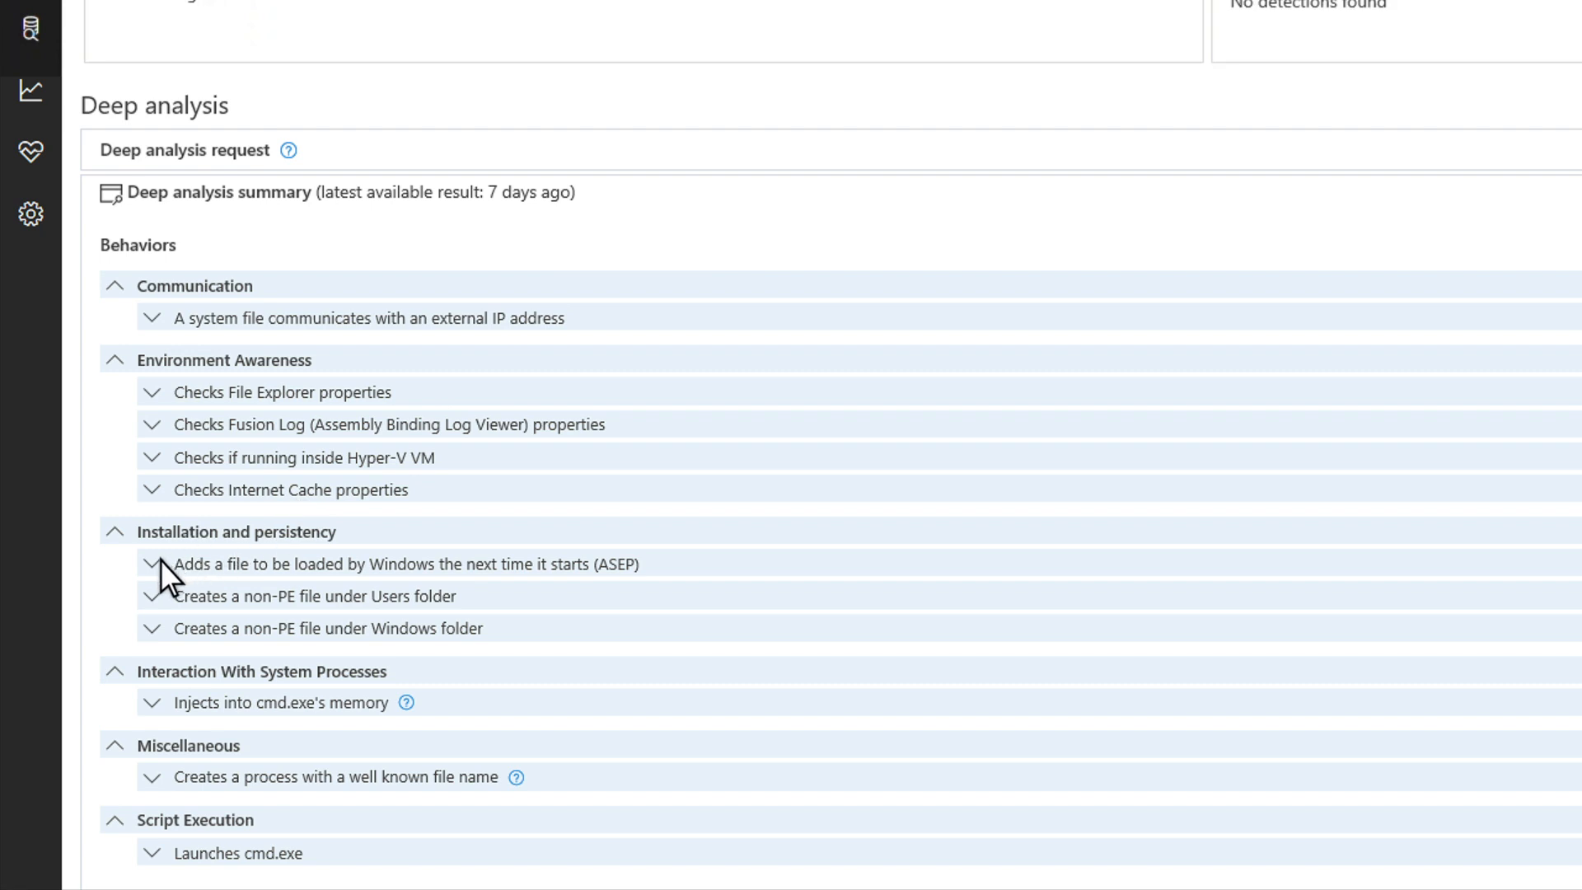
- Expand the observables in the deep analysis results, including contacted IP addresses
click(151, 563)
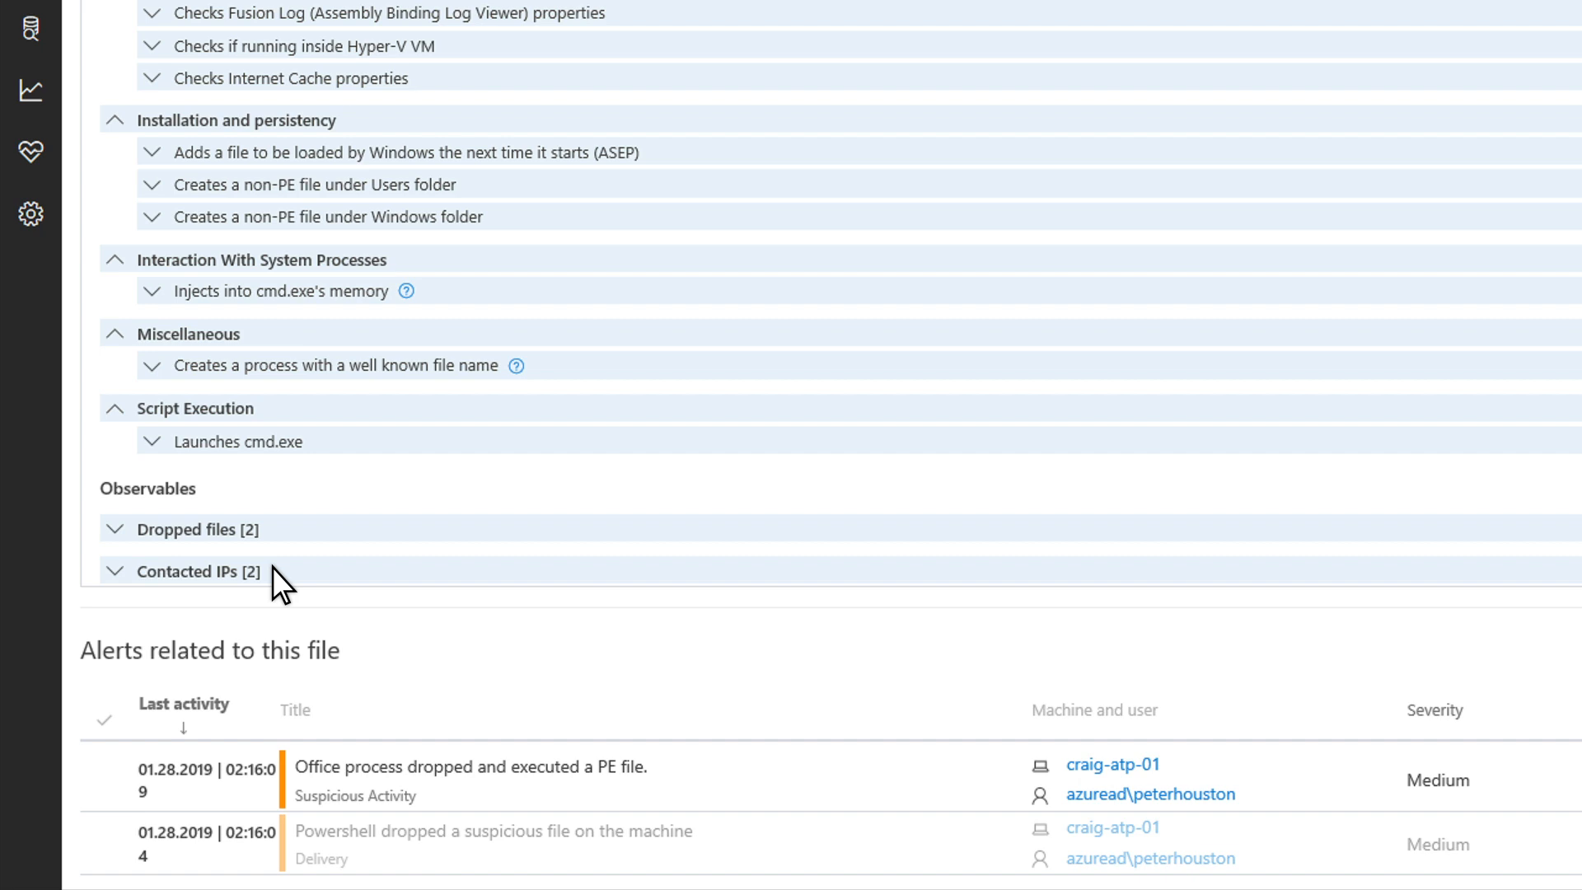
click(197, 571)
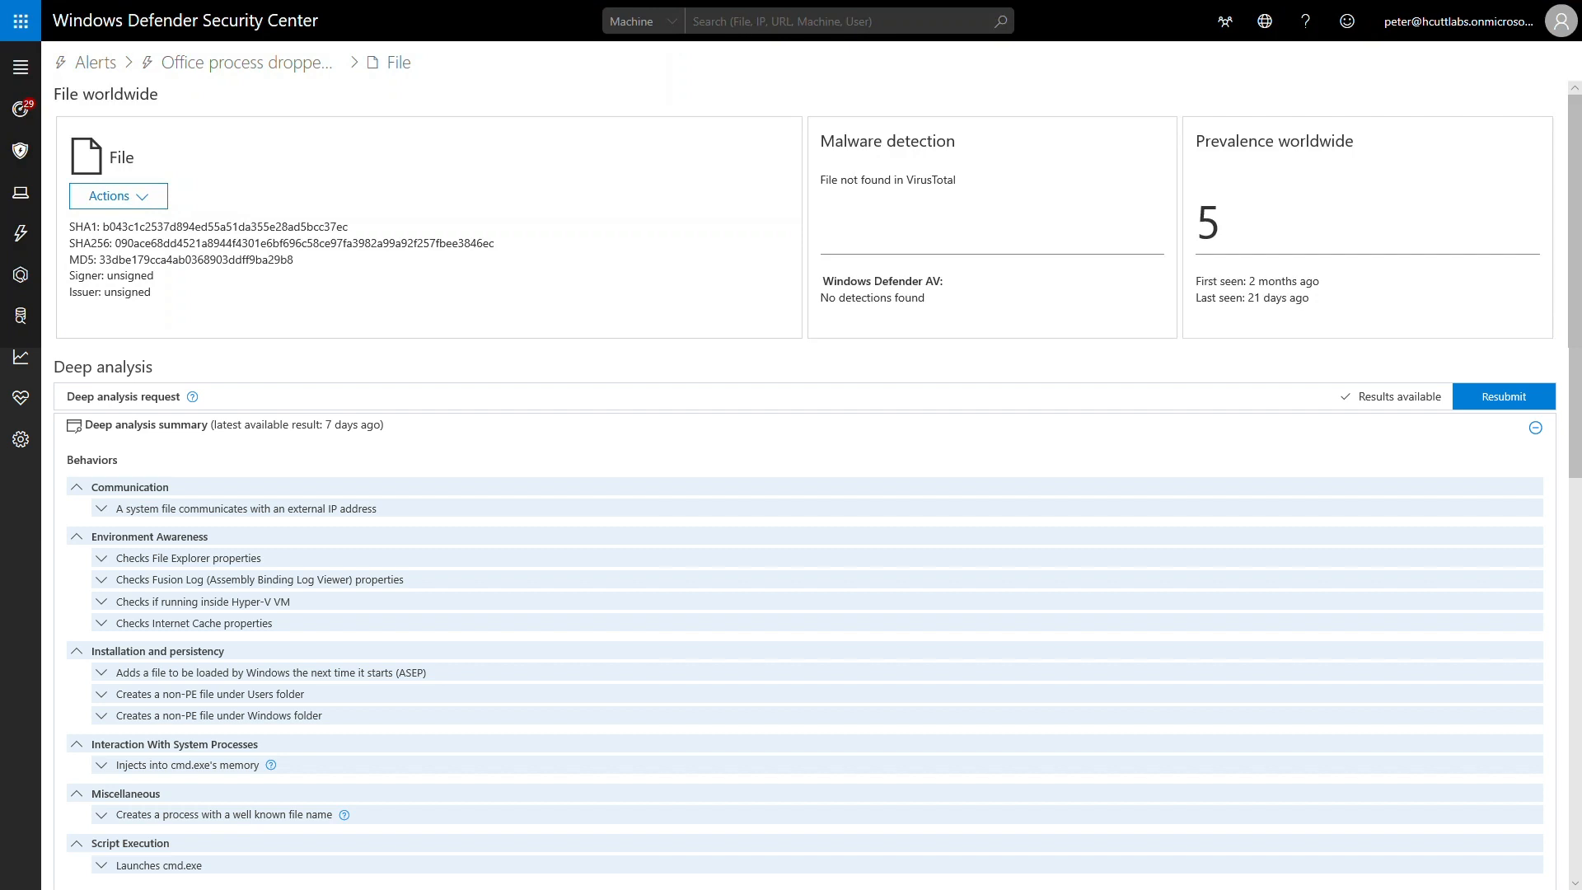
- Block the backdoor file across the organization from the file's Actions menu
click(117, 196)
text(Identified as malware)
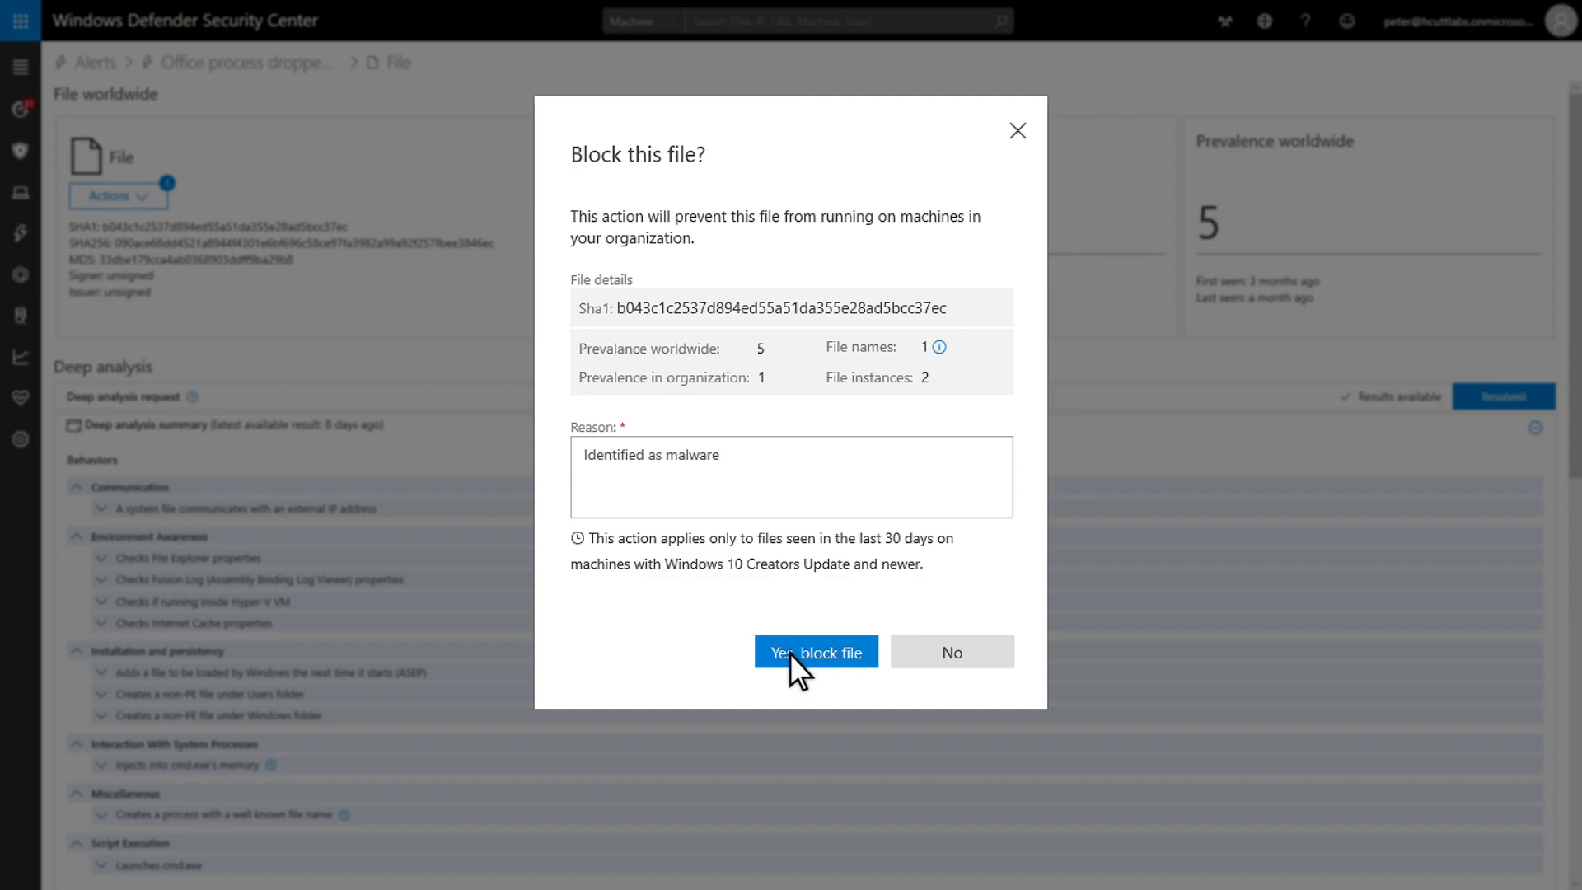
click(815, 651)
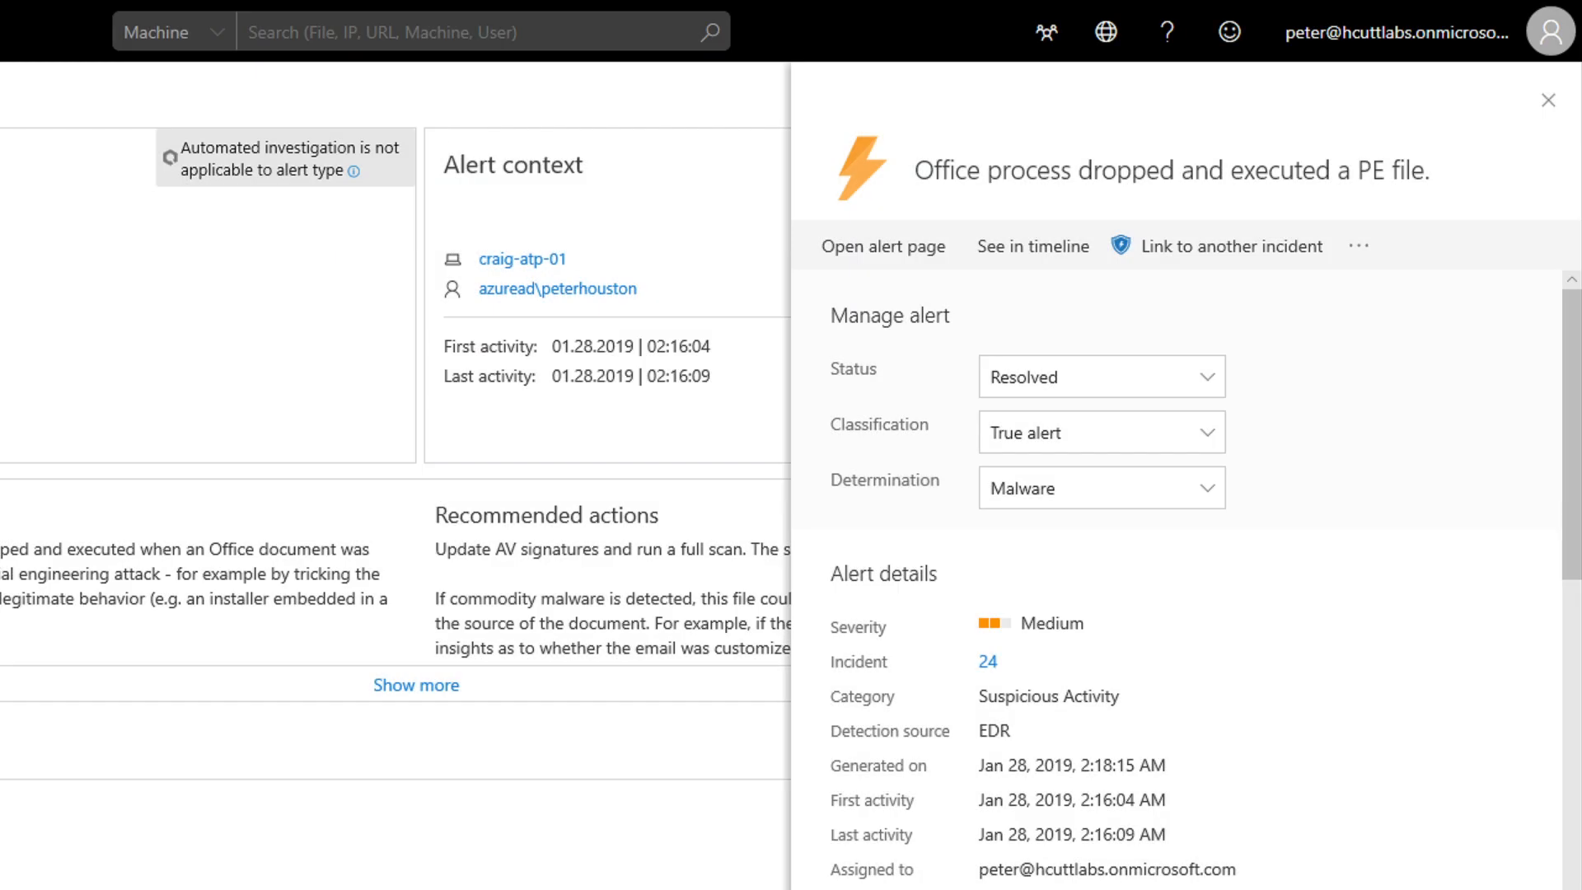